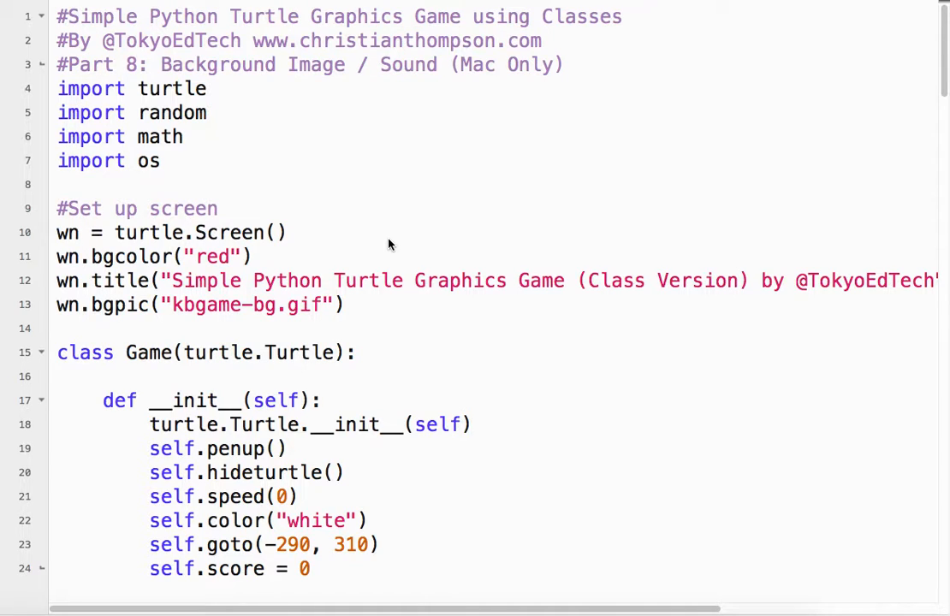
# Step: Run the original script in Terminal, view the red playfield with green targets, then close it
pyautogui.scroll(-3)
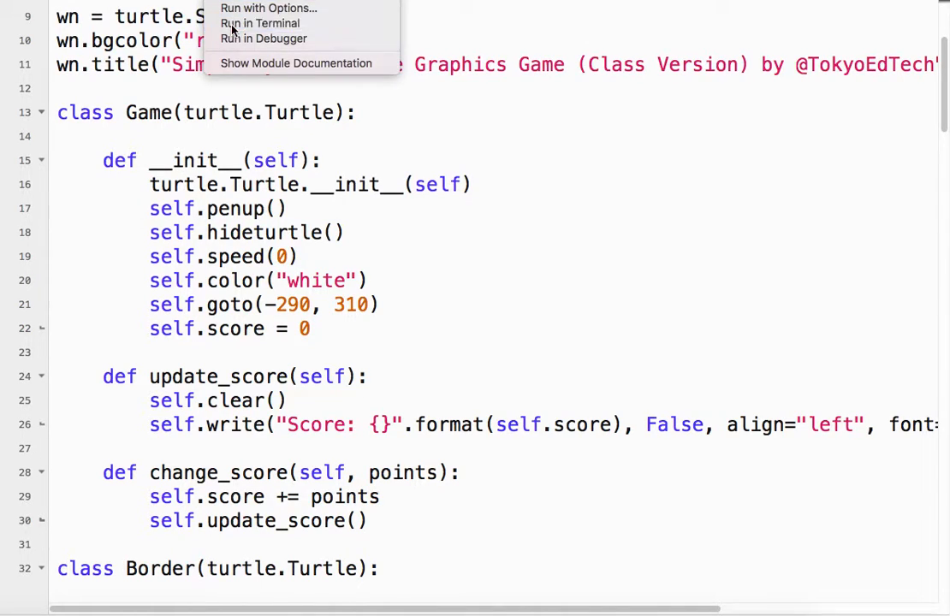
pyautogui.click(259, 23)
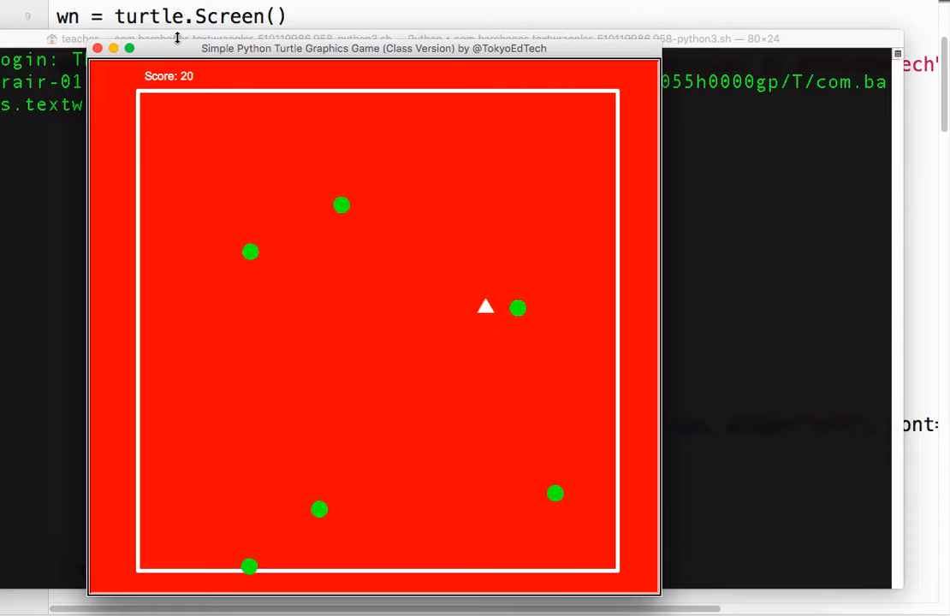
pyautogui.click(96, 48)
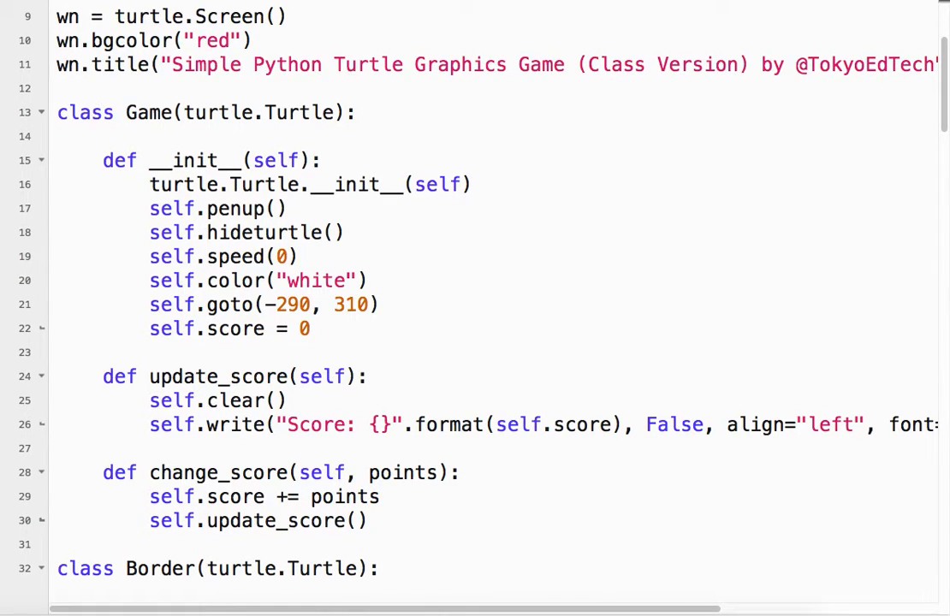
pyautogui.scroll(3)
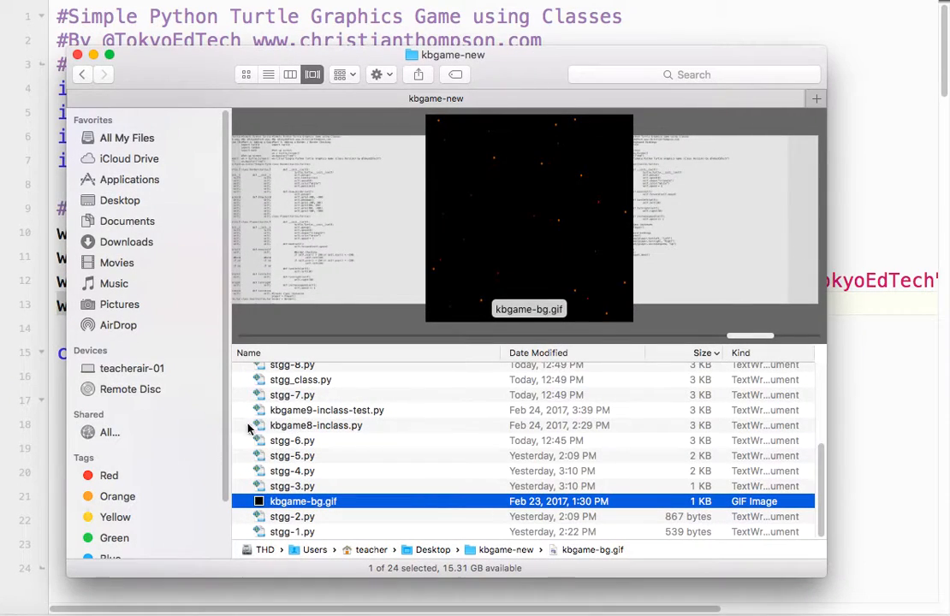
pyautogui.moveTo(363, 477)
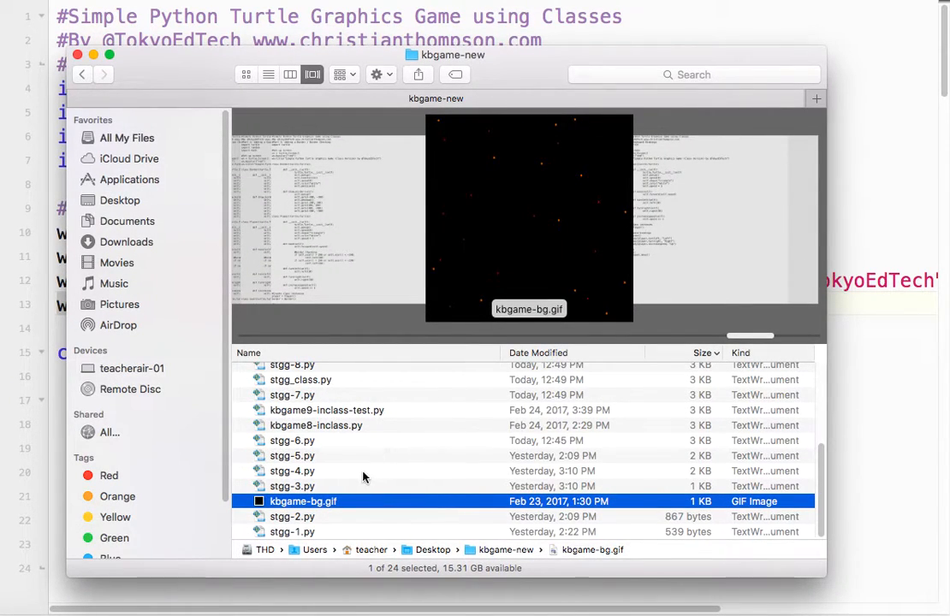
pyautogui.moveTo(334, 505)
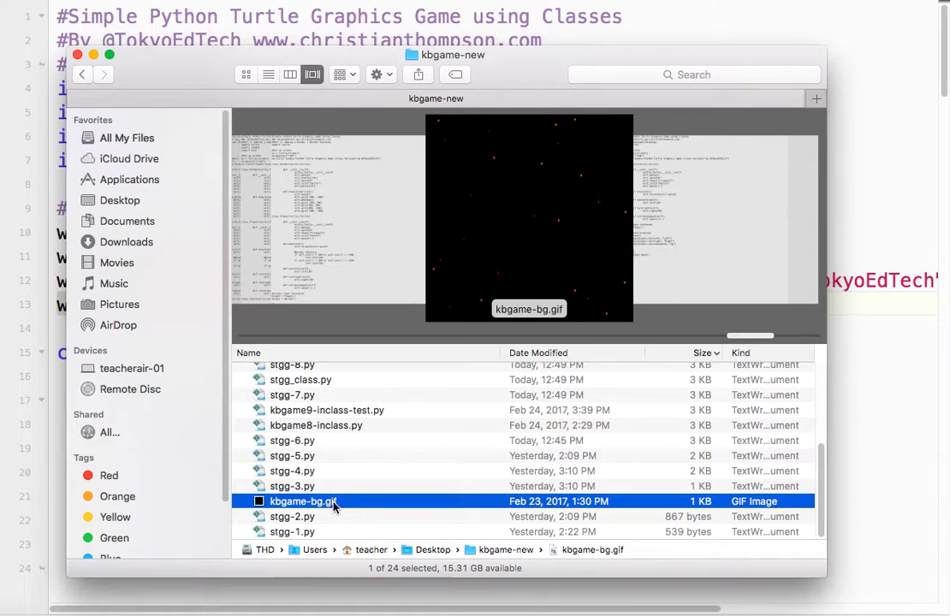
pyautogui.moveTo(223, 6)
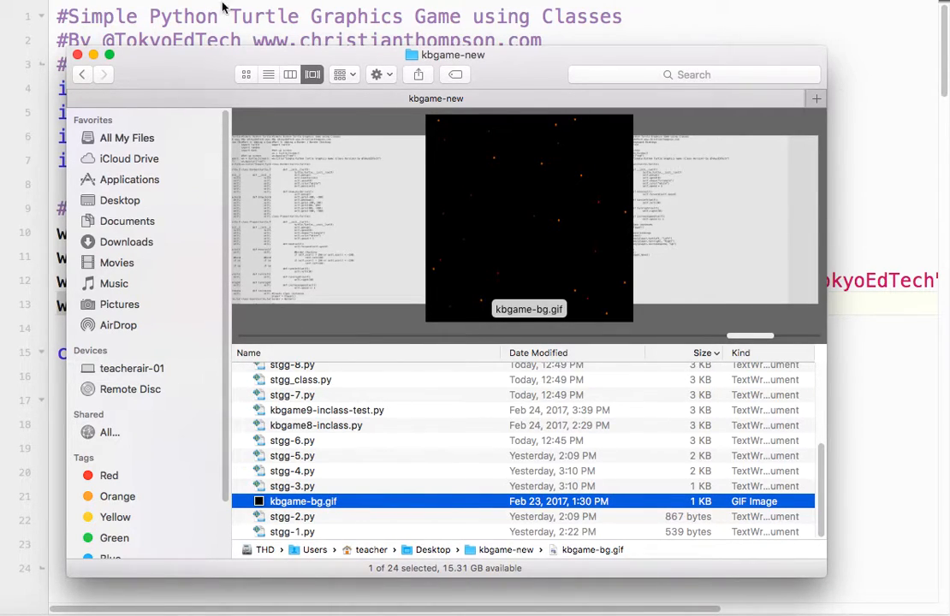
pyautogui.moveTo(253, 58)
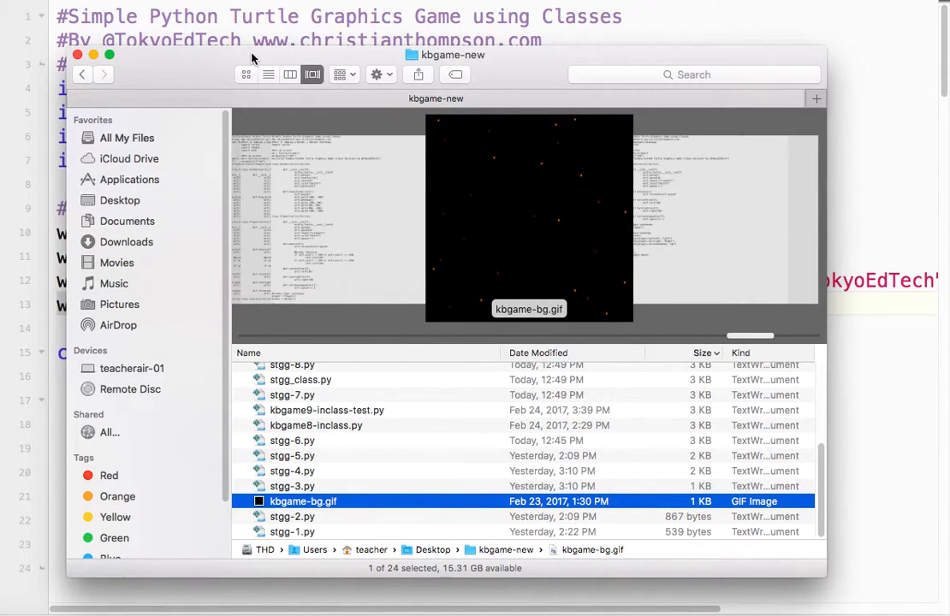
pyautogui.moveTo(527, 318)
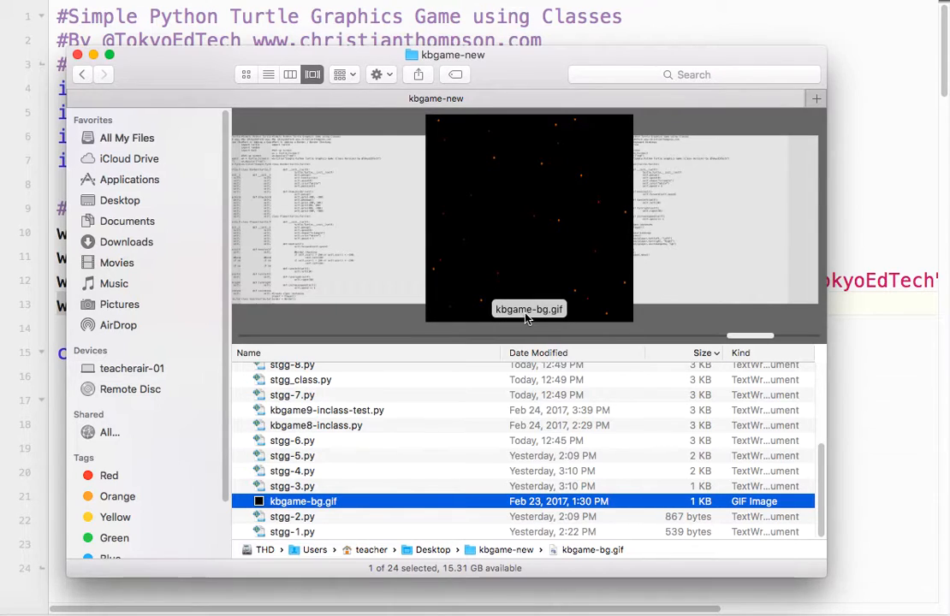
pyautogui.moveTo(564, 317)
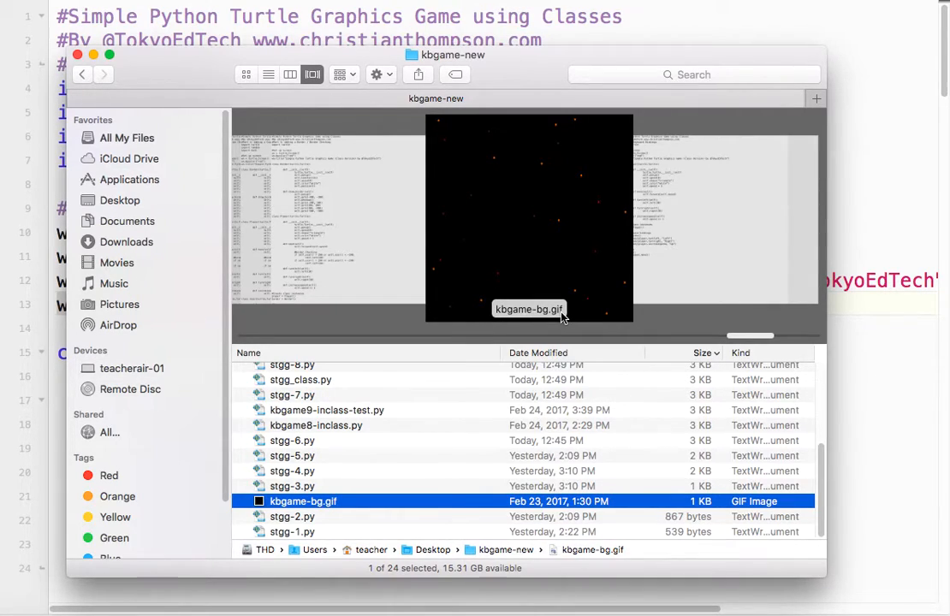
pyautogui.moveTo(111, 96)
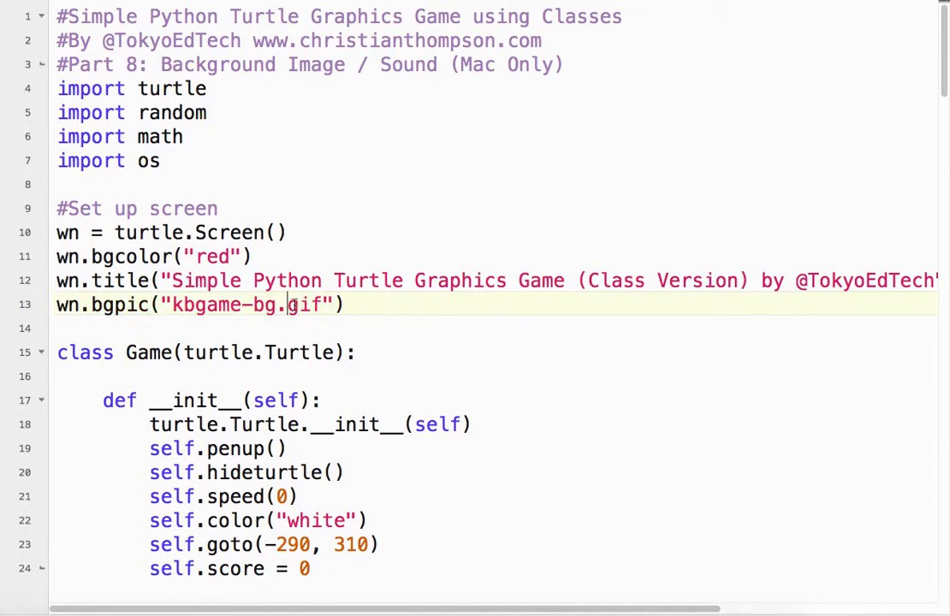
pyautogui.doubleClick(306, 305)
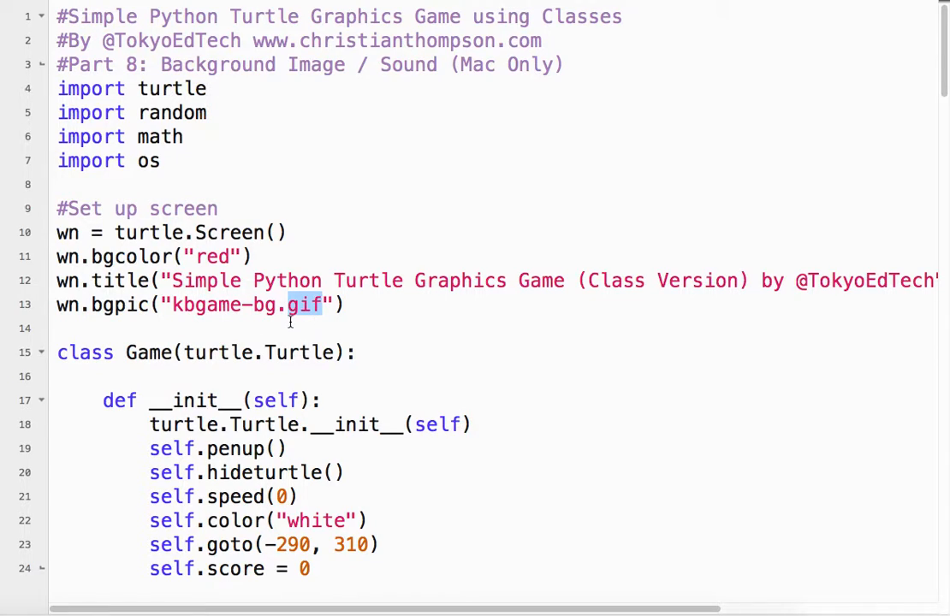
pyautogui.scroll(-3)
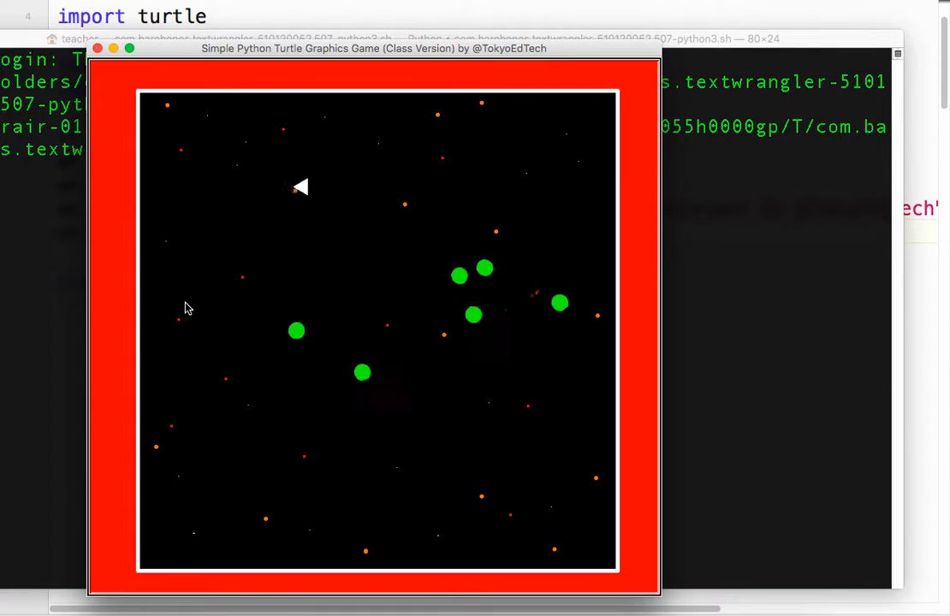
# Step: Steer the player with the arrow keys on the starry kbgame-bg.gif playfield, then close the game
pyautogui.press('Up')
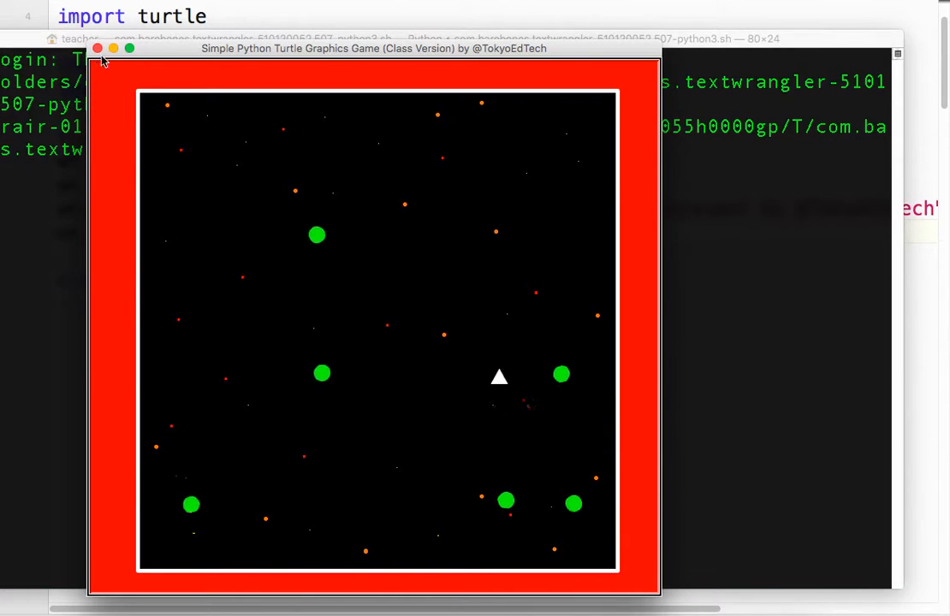
pyautogui.click(96, 48)
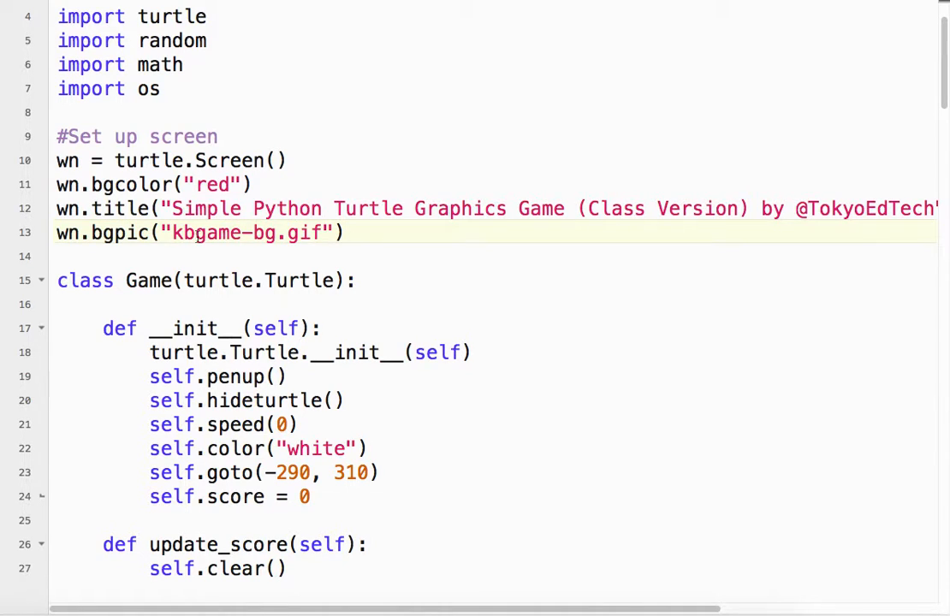
pyautogui.scroll(-3)
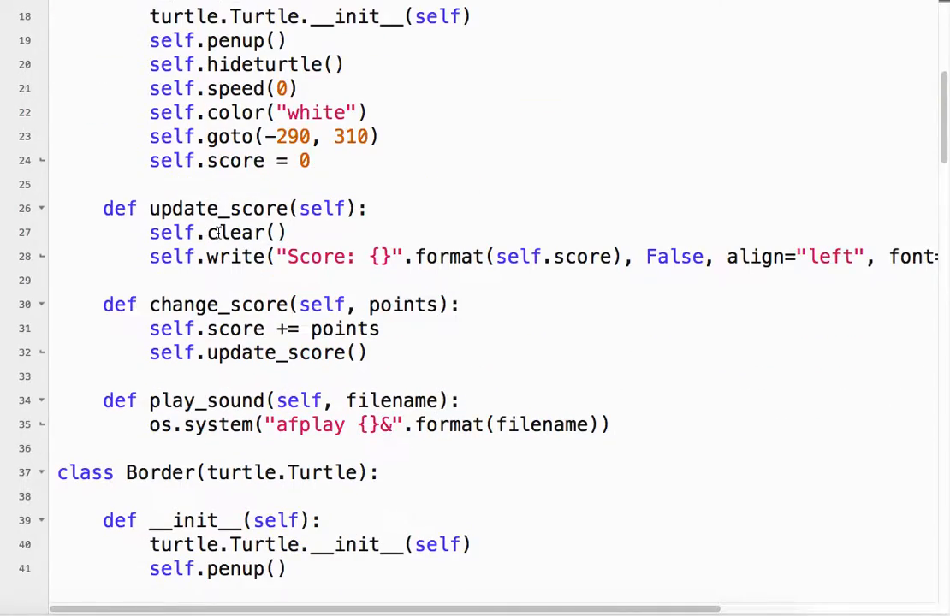
pyautogui.scroll(3)
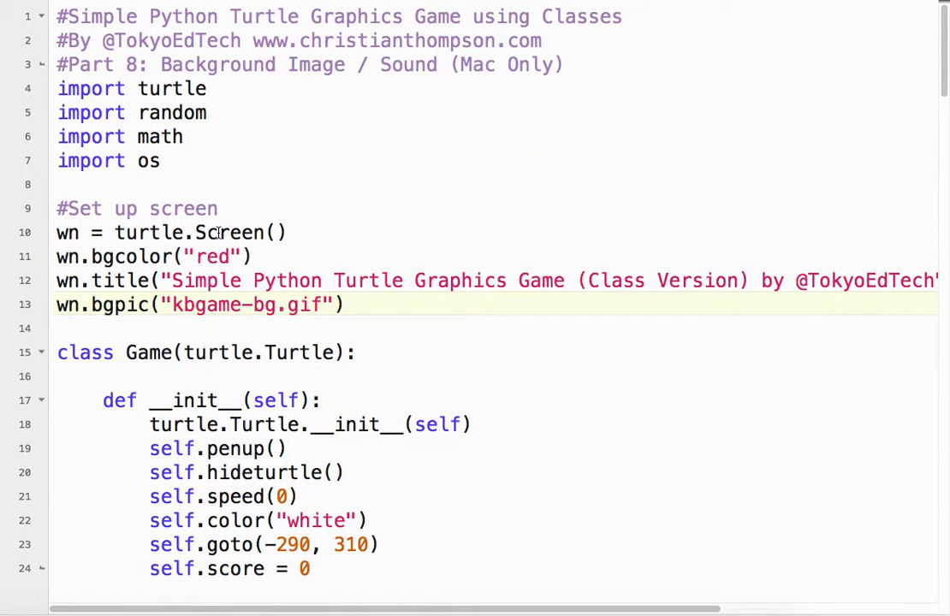
pyautogui.scroll(-3)
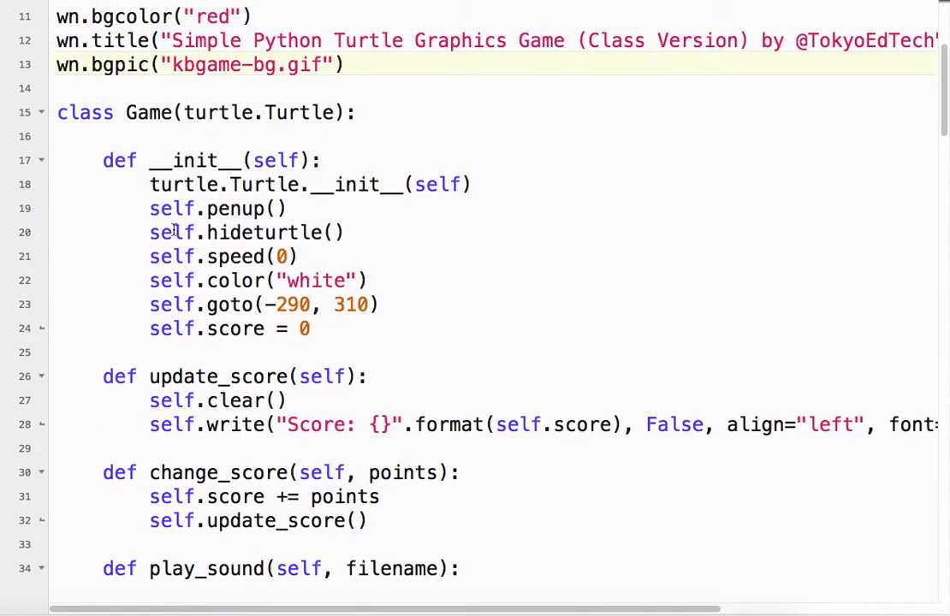
pyautogui.scroll(3)
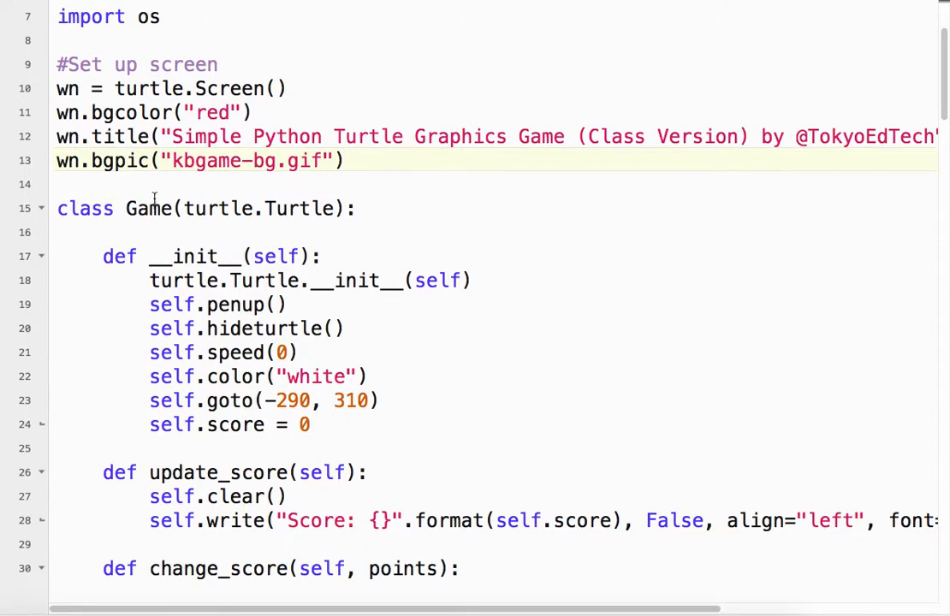
pyautogui.scroll(-3)
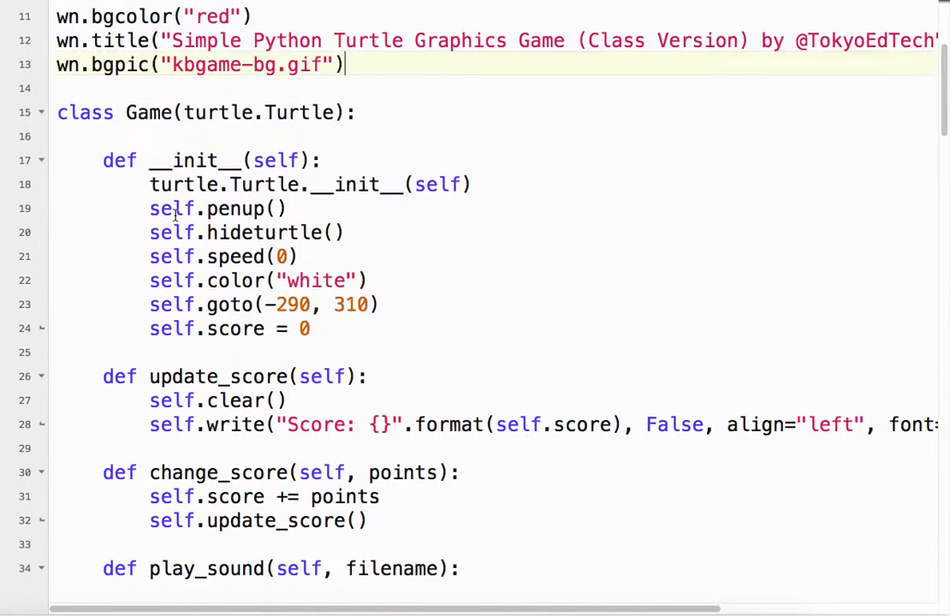
pyautogui.scroll(-3)
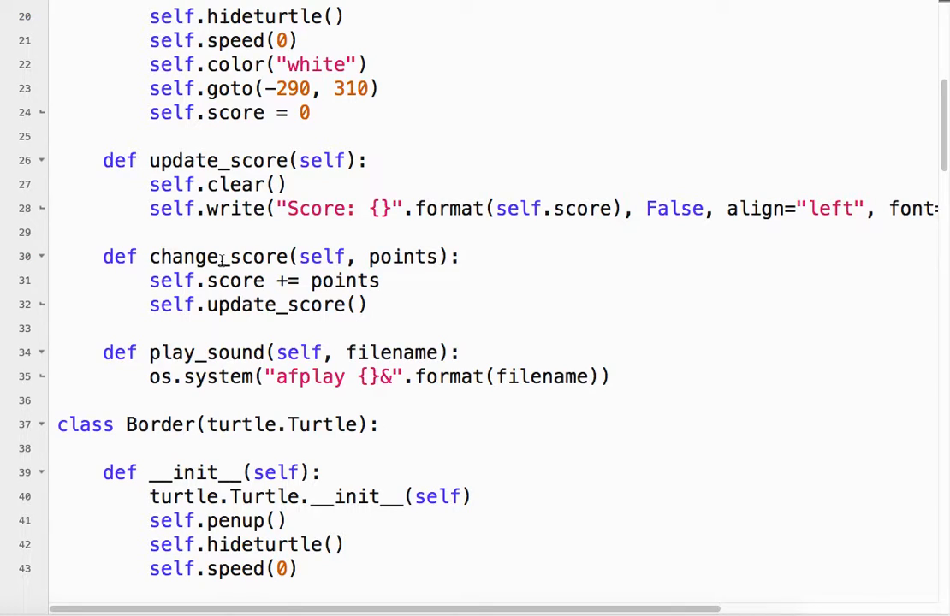
pyautogui.scroll(-3)
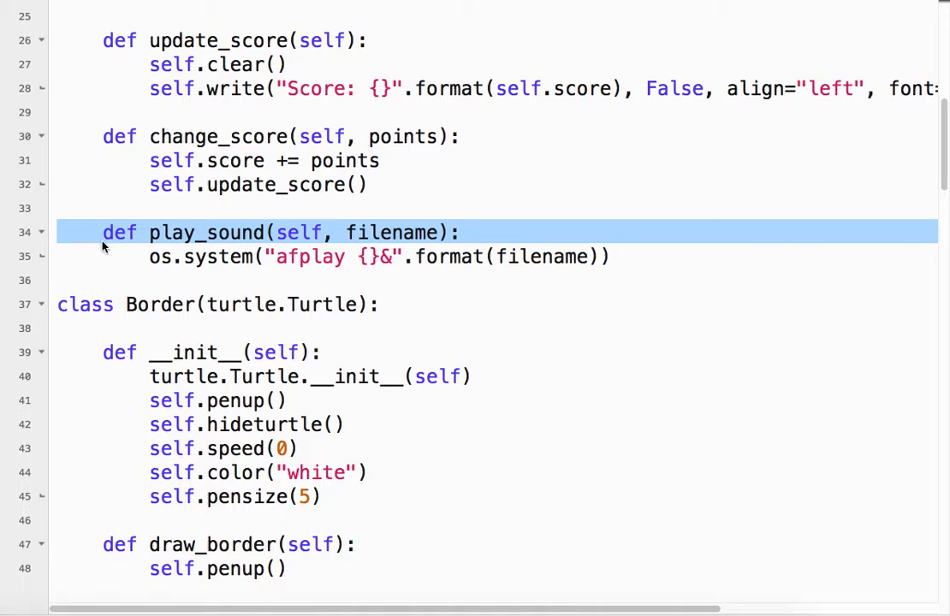
pyautogui.click(266, 256)
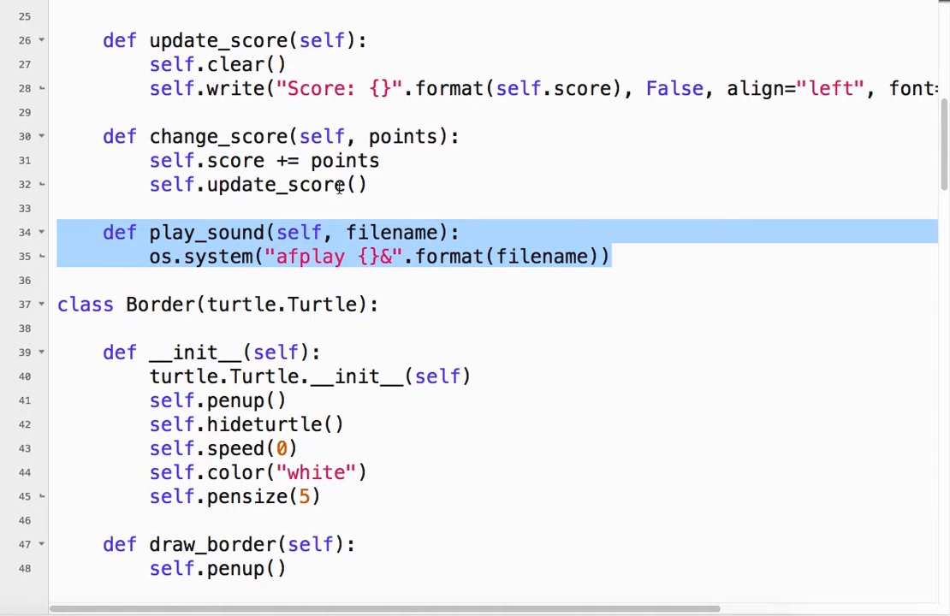
pyautogui.moveTo(392, 240)
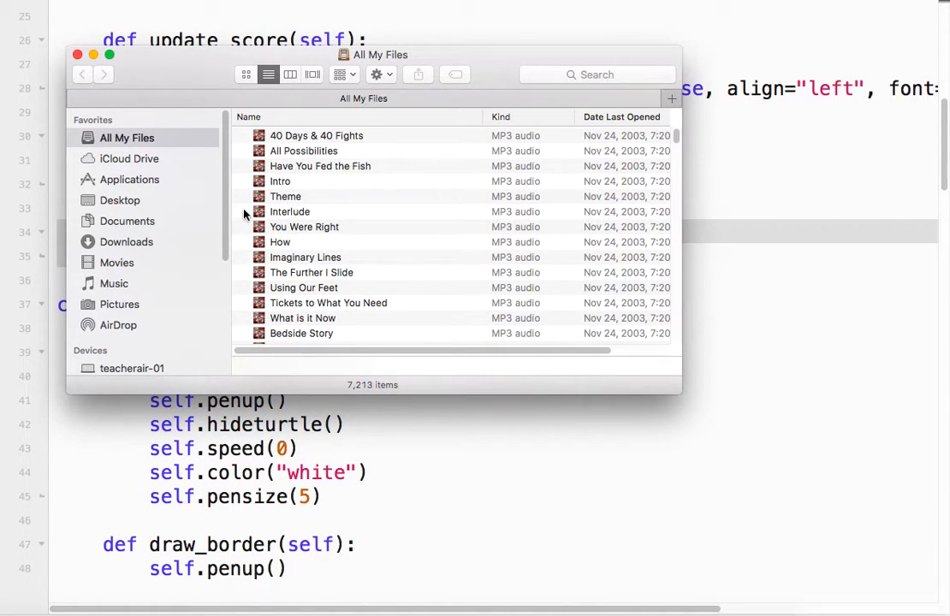
pyautogui.moveTo(128, 213)
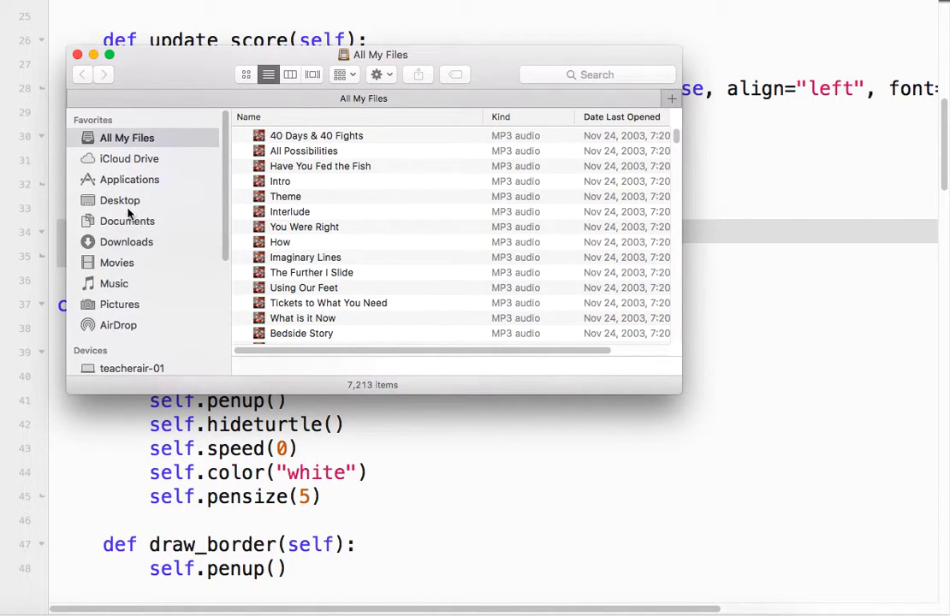
# Step: Browse Desktop into the kbgame-new folder and select collision.mp3 for preview
pyautogui.click(119, 201)
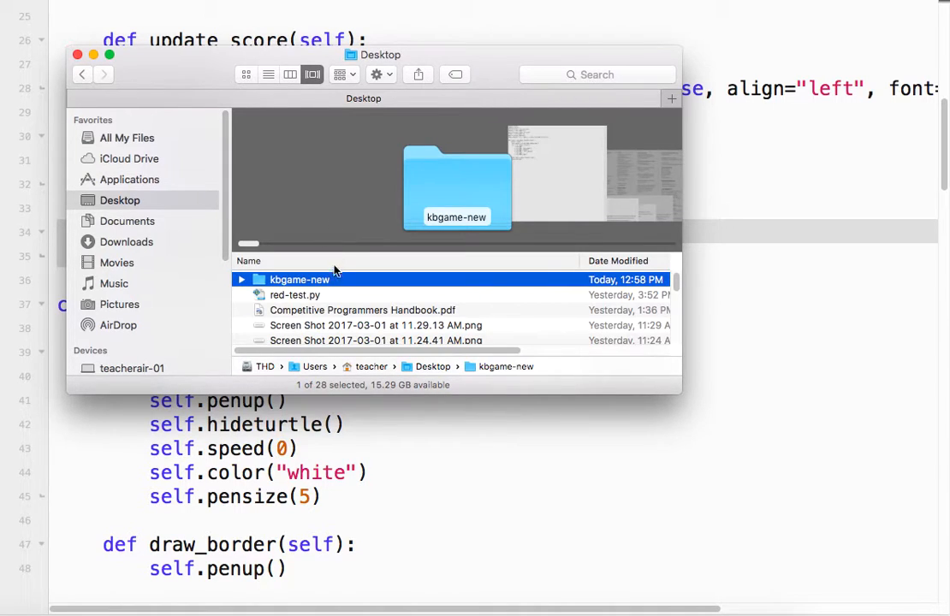
pyautogui.doubleClick(299, 279)
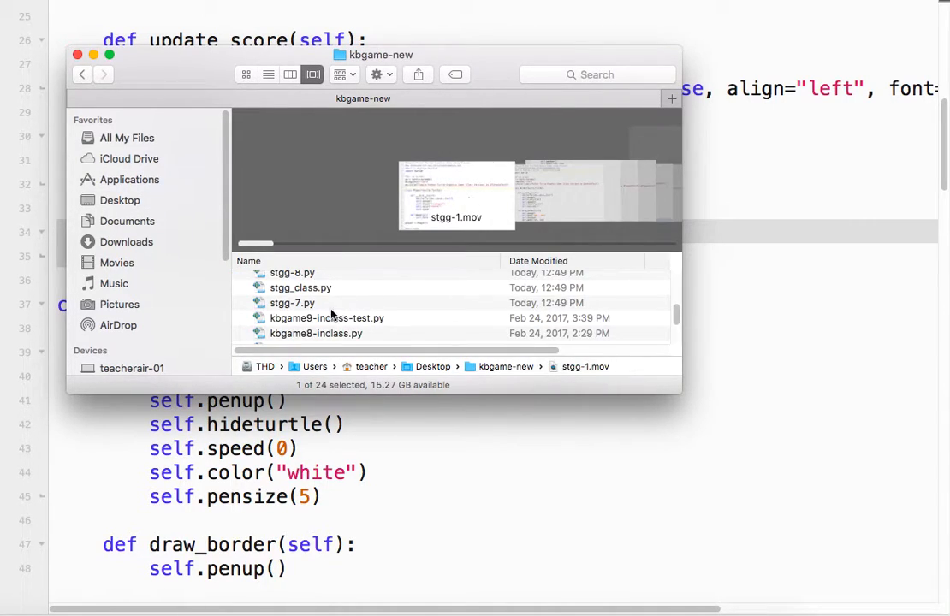
pyautogui.scroll(-3)
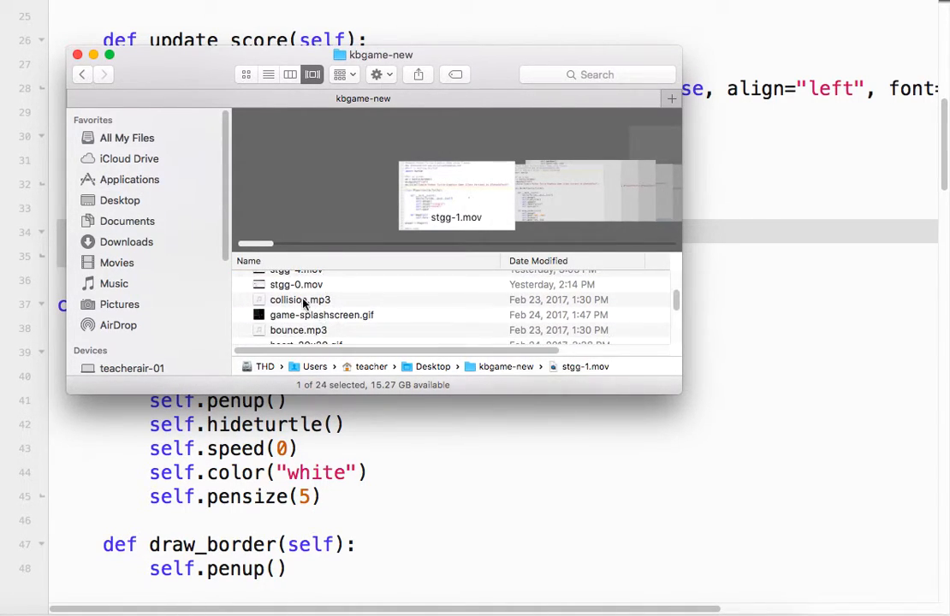
pyautogui.click(300, 299)
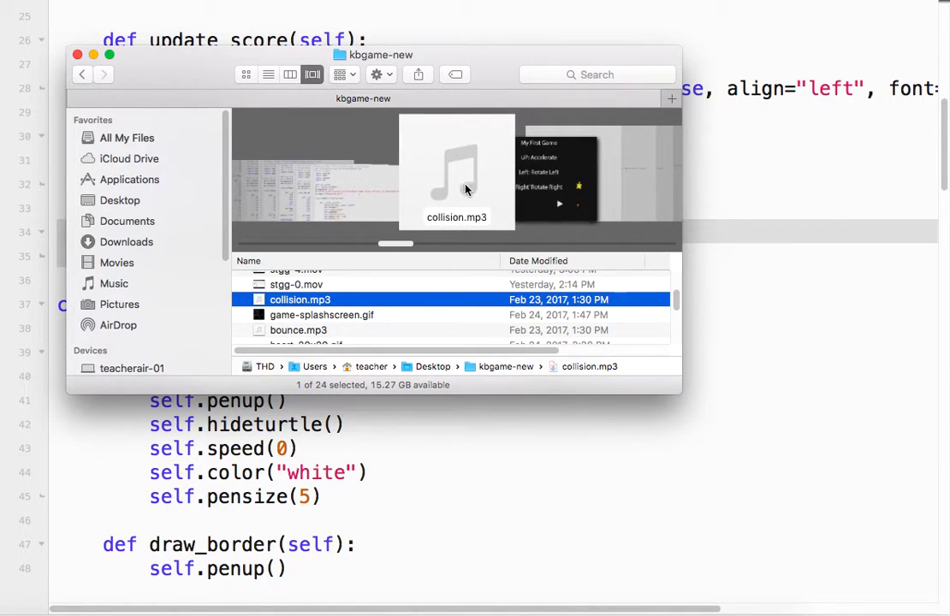
pyautogui.moveTo(310, 302)
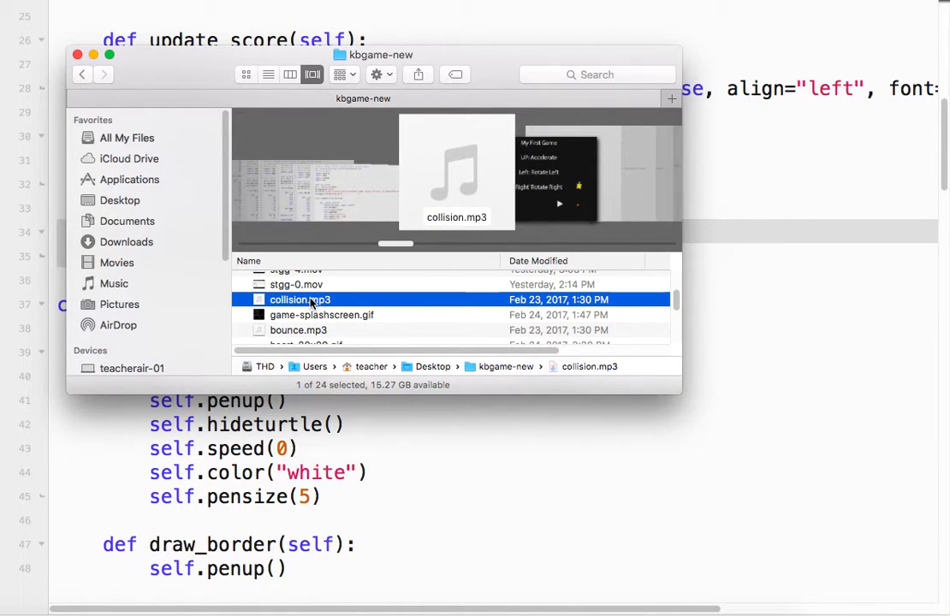
pyautogui.moveTo(318, 305)
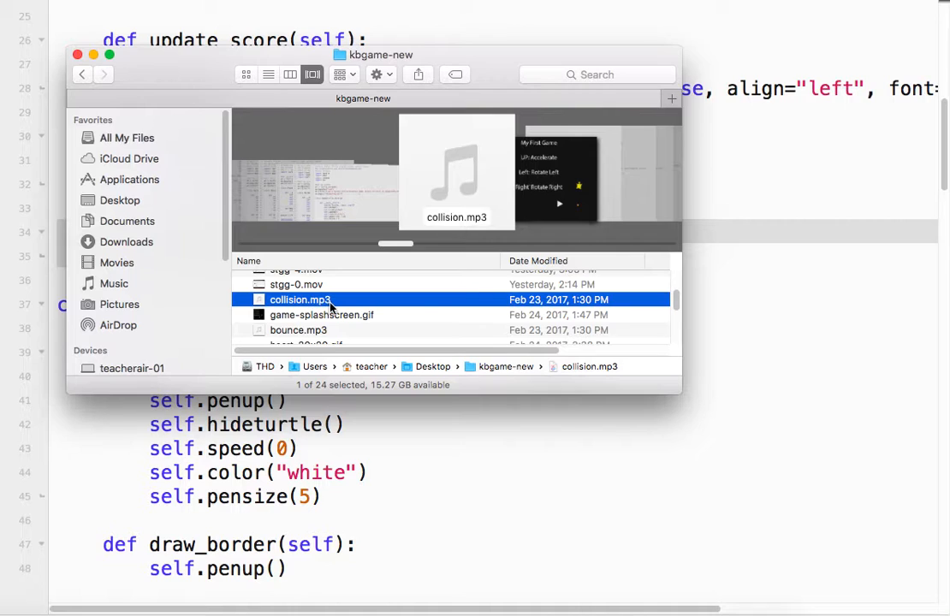
pyautogui.moveTo(449, 212)
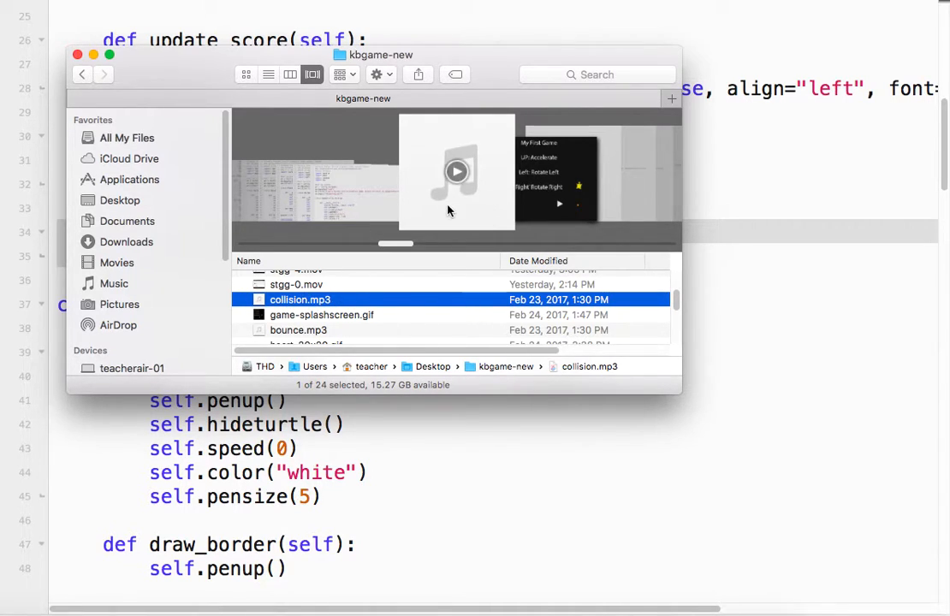
# Step: Play the collision.mp3 preview and close the Finder window
pyautogui.click(457, 171)
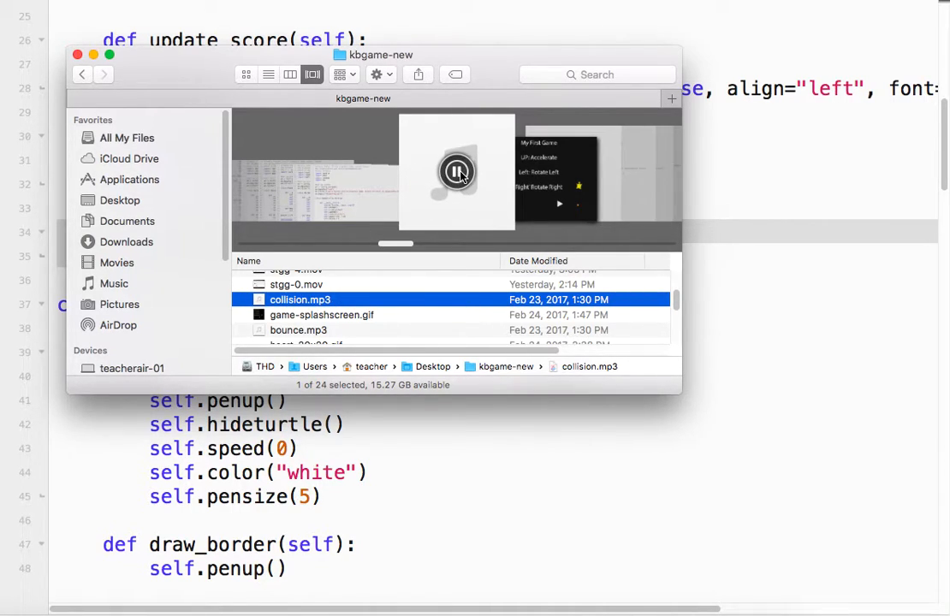
pyautogui.moveTo(464, 195)
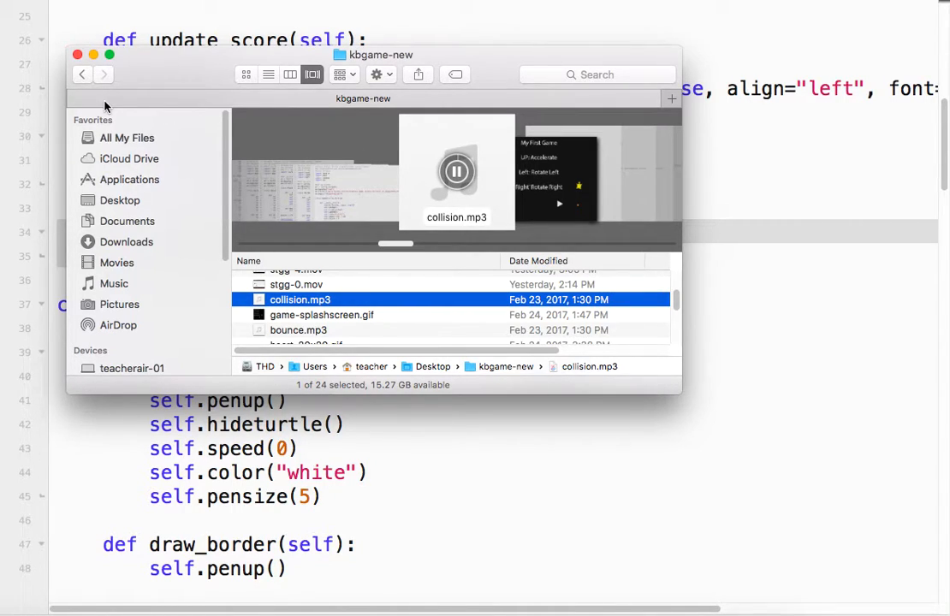
pyautogui.click(76, 54)
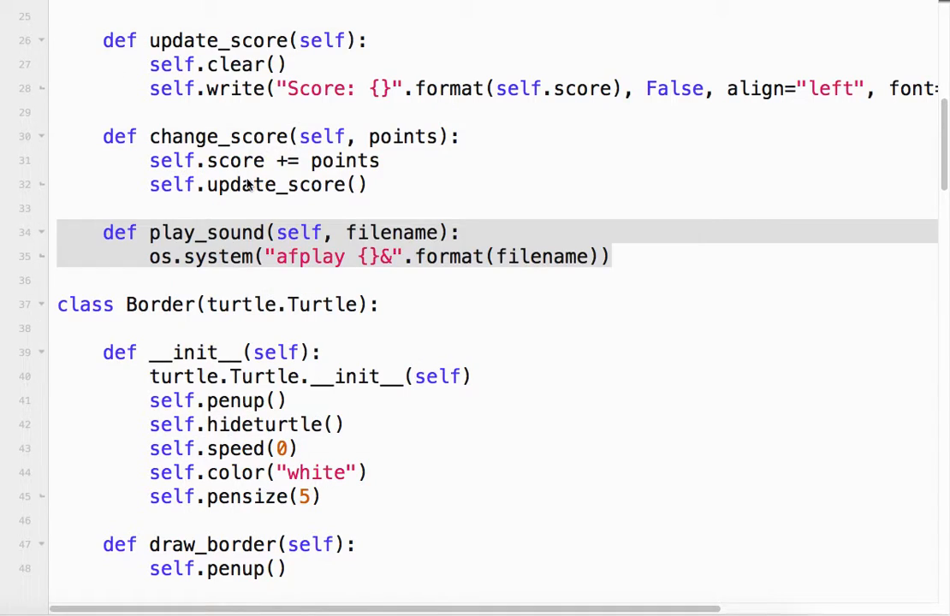
pyautogui.moveTo(193, 242)
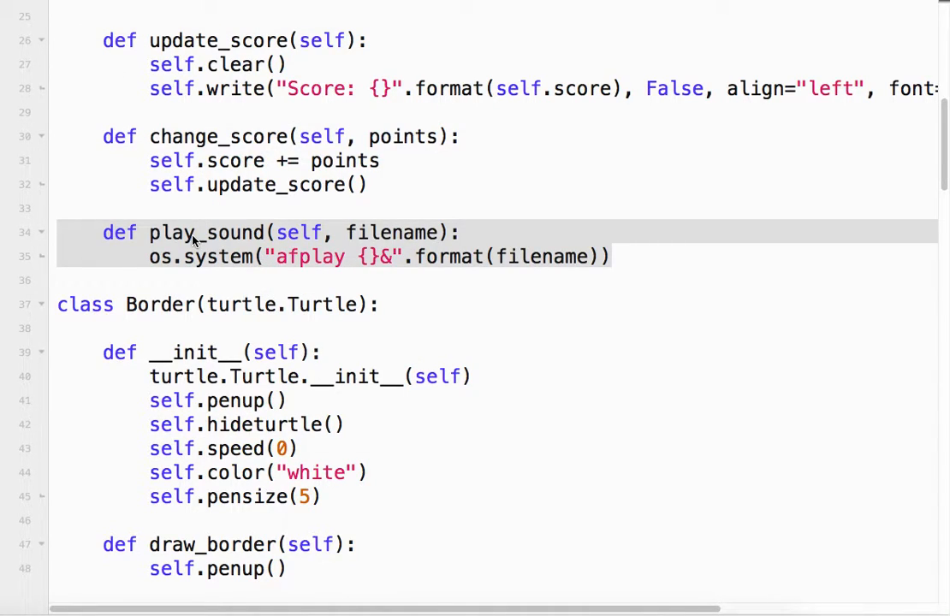
pyautogui.moveTo(163, 261)
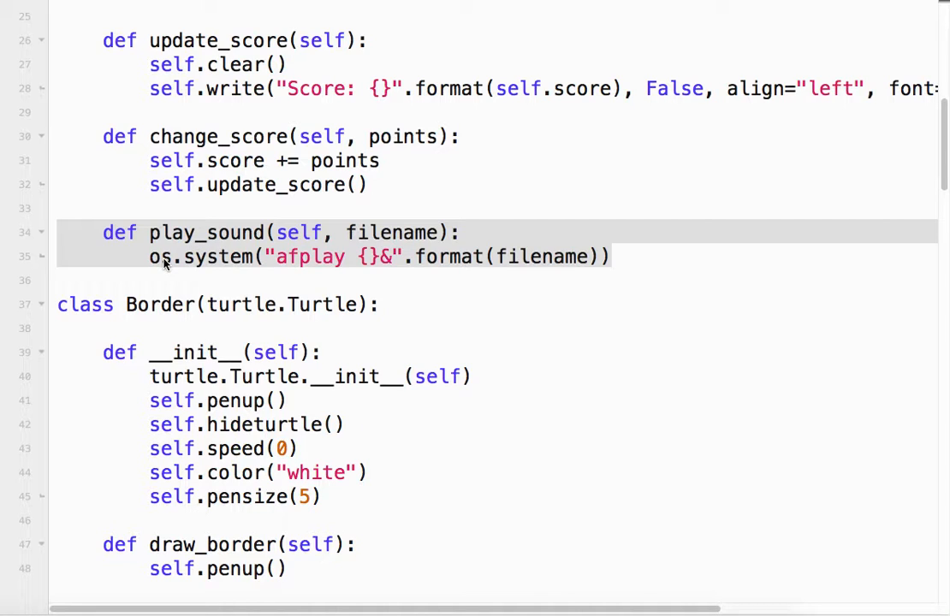
# Step: Locate play_sound and highlight the afplay command in the os.system string
pyautogui.scroll(3)
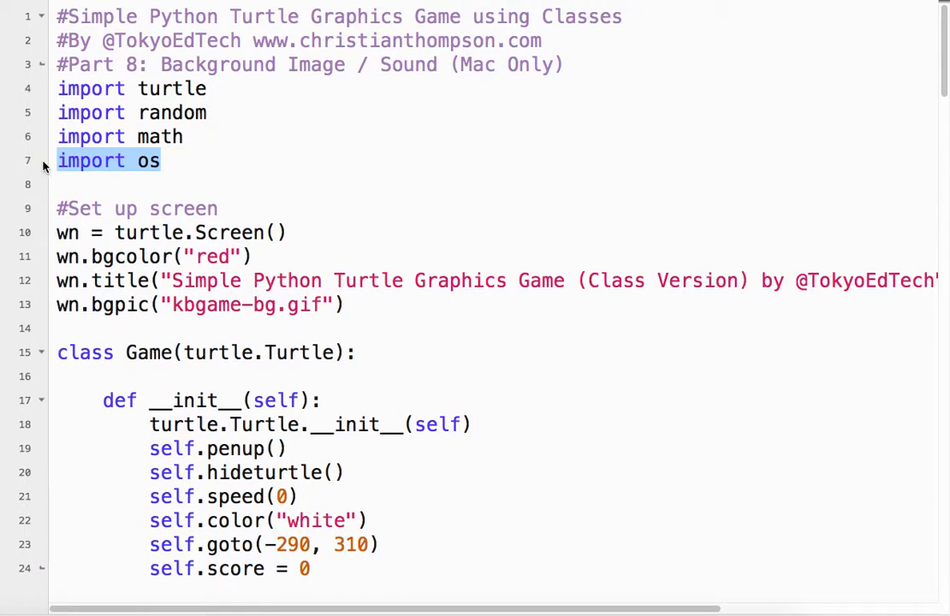
pyautogui.scroll(-3)
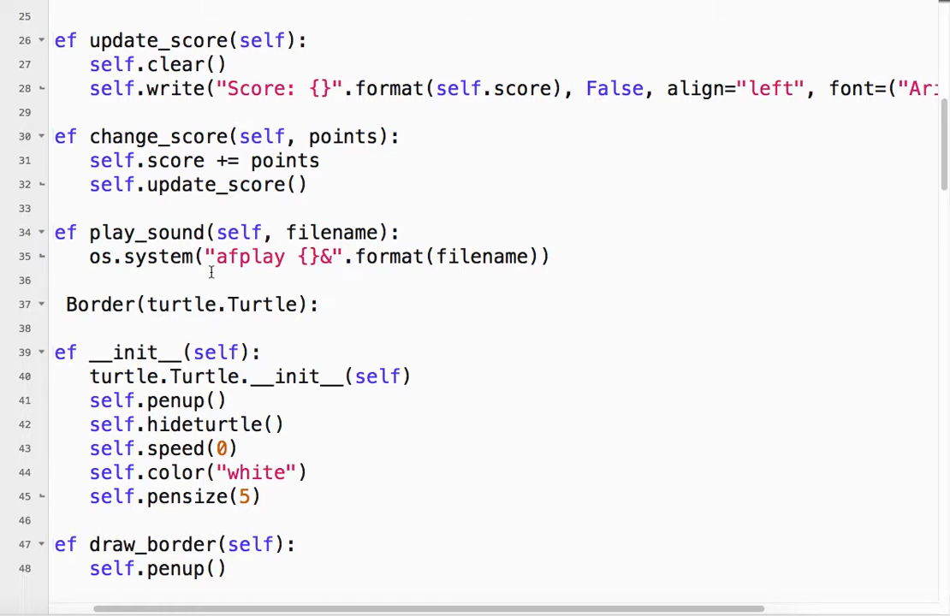
pyautogui.doubleClick(247, 256)
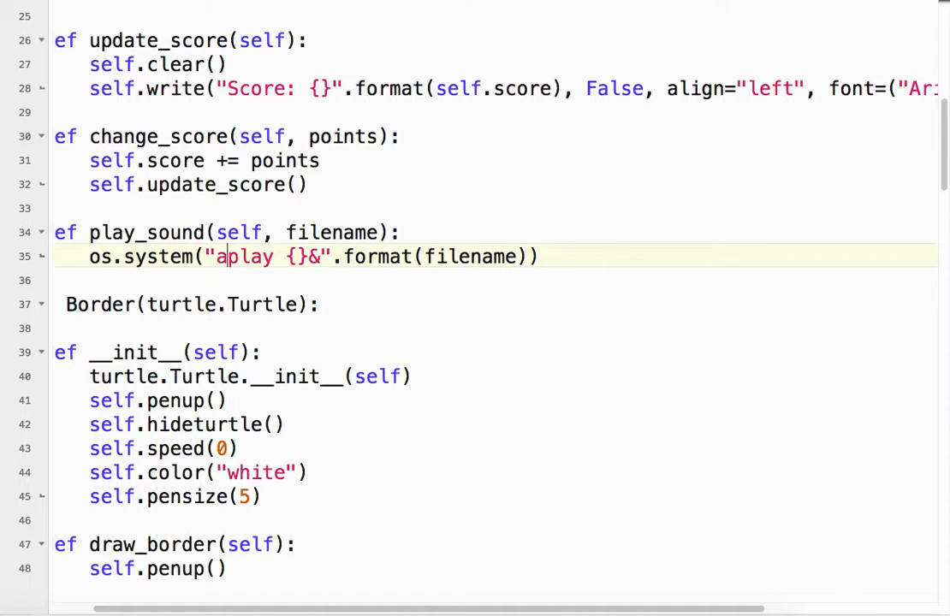
pyautogui.write('f')
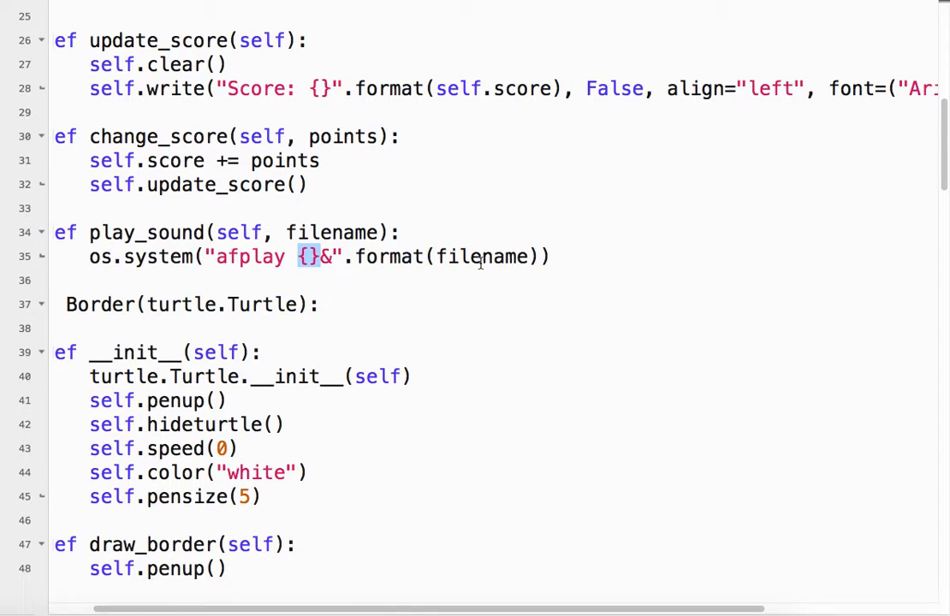
# Step: Highlight the filename argument, then remove the trailing & after {}
pyautogui.doubleClick(483, 255)
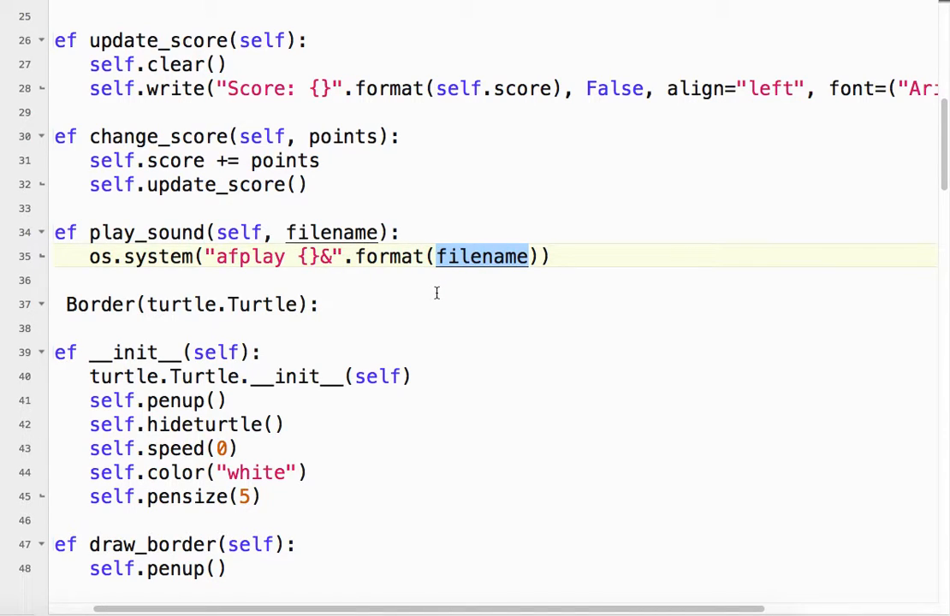
pyautogui.moveTo(405, 270)
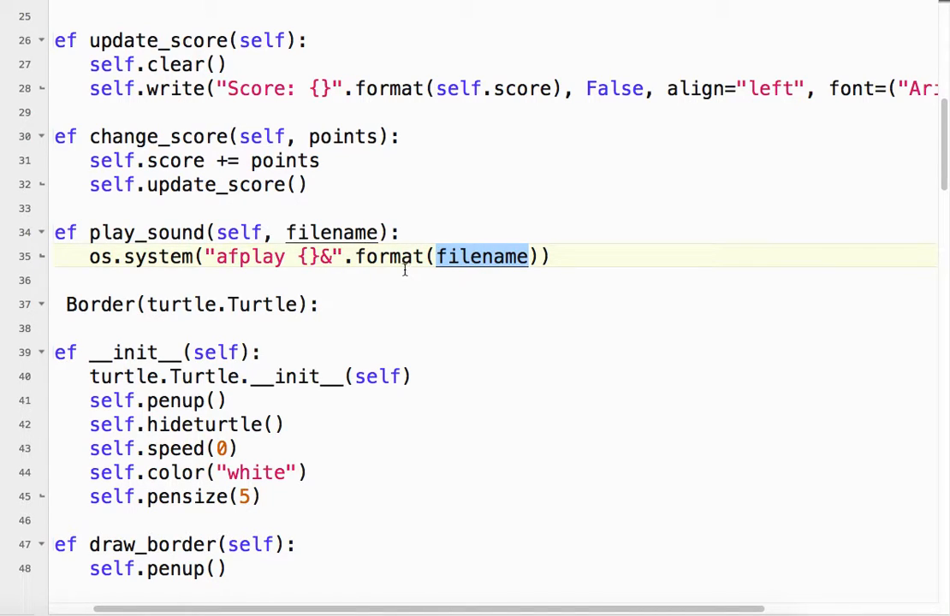
pyautogui.click(323, 256)
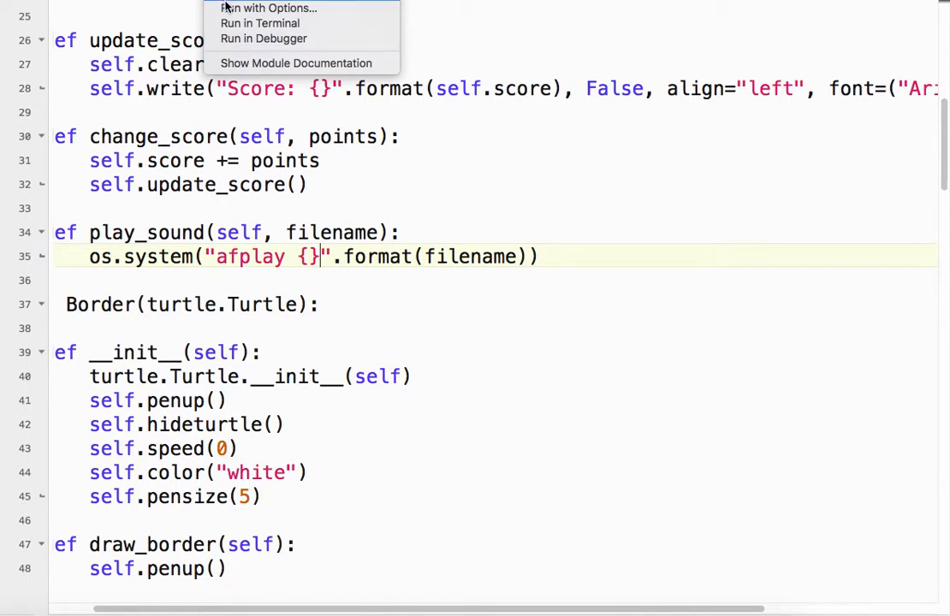
# Step: Run the edited script in Terminal and focus the game window to score 10
pyautogui.click(260, 24)
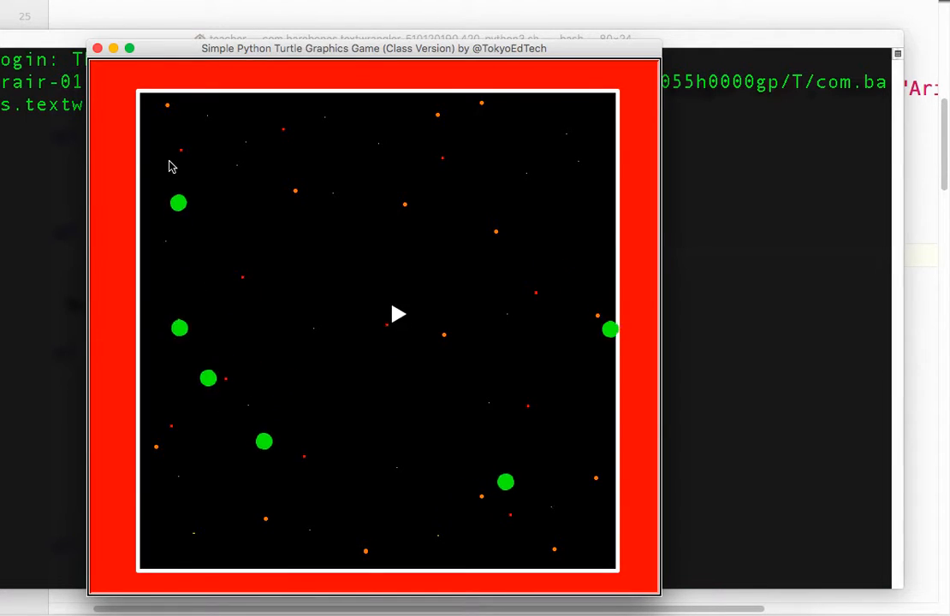
pyautogui.click(398, 314)
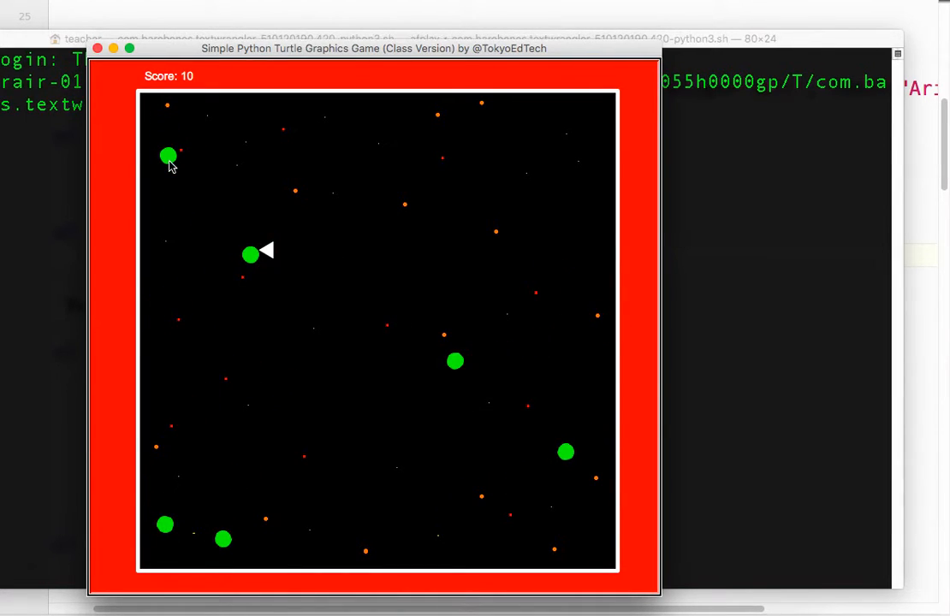
pyautogui.moveTo(254, 235)
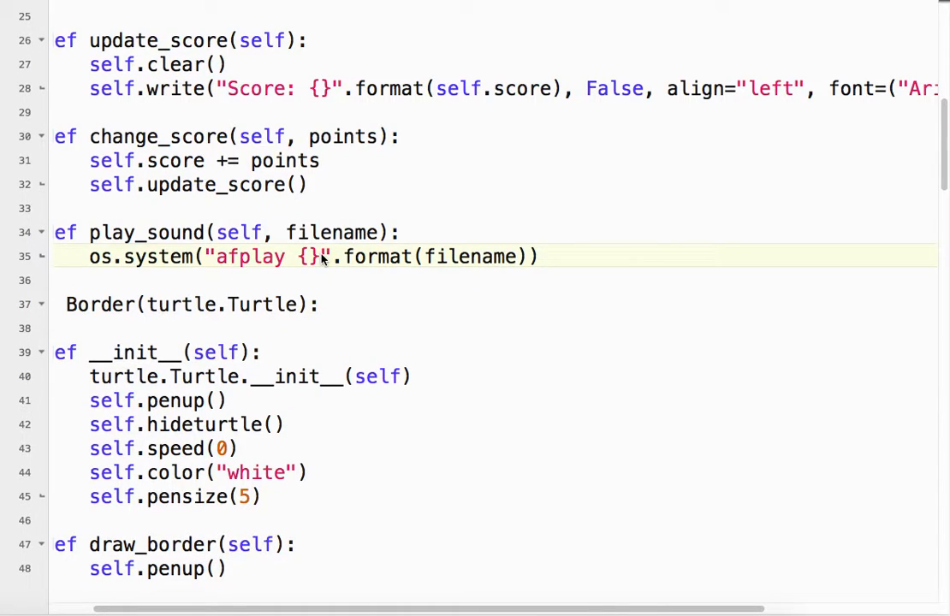
# Step: Type & back after {} in the afplay string and rerun the game
pyautogui.write('&')
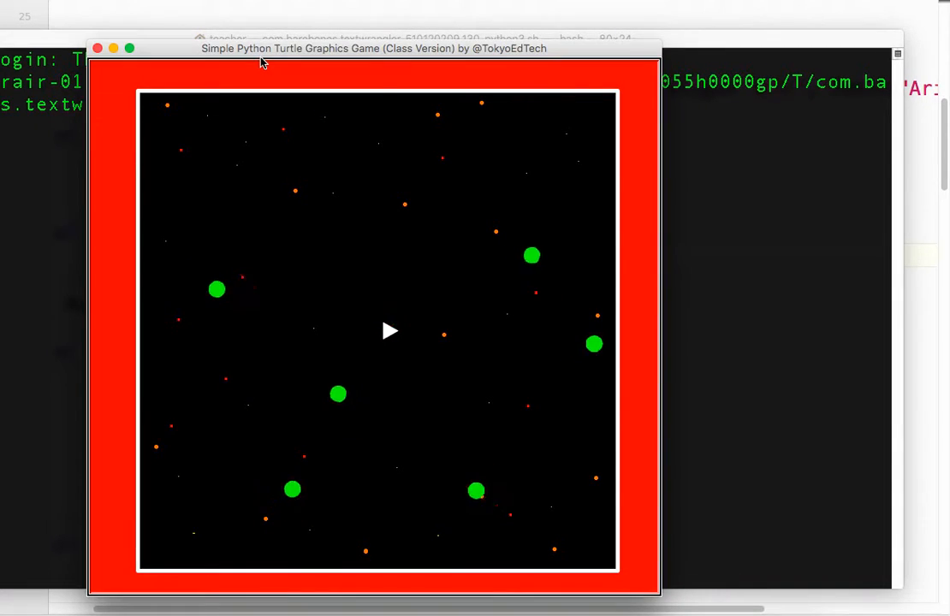
pyautogui.click(389, 331)
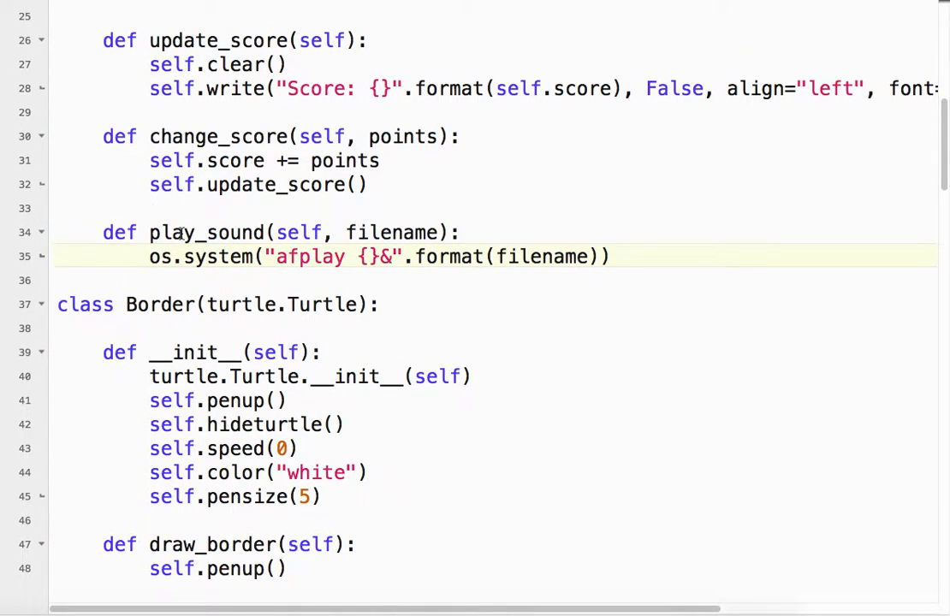
# Step: Scroll to the main loop's collision.mp3 play_sound call and back, then relaunch in Terminal
pyautogui.scroll(-3)
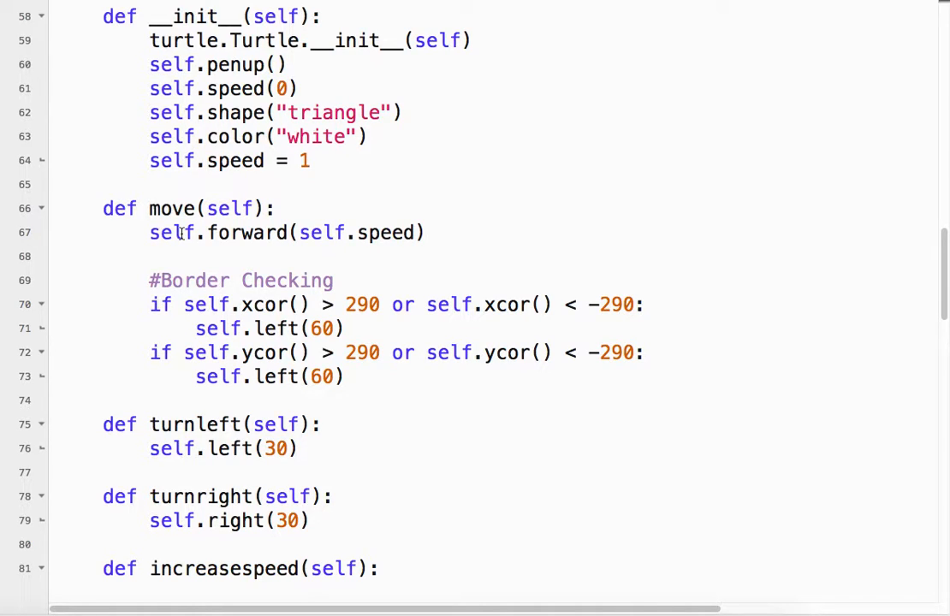
pyautogui.scroll(-3)
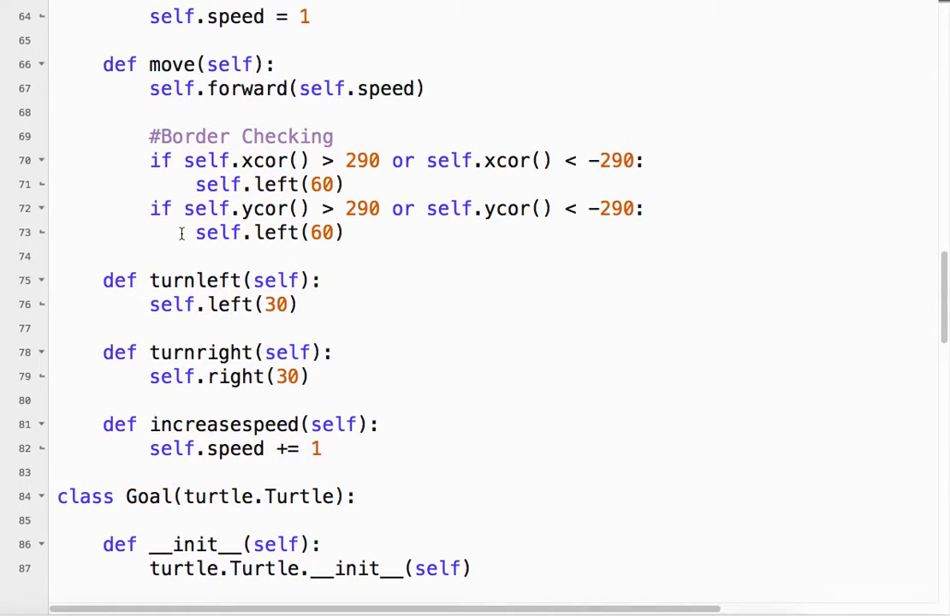
pyautogui.scroll(-3)
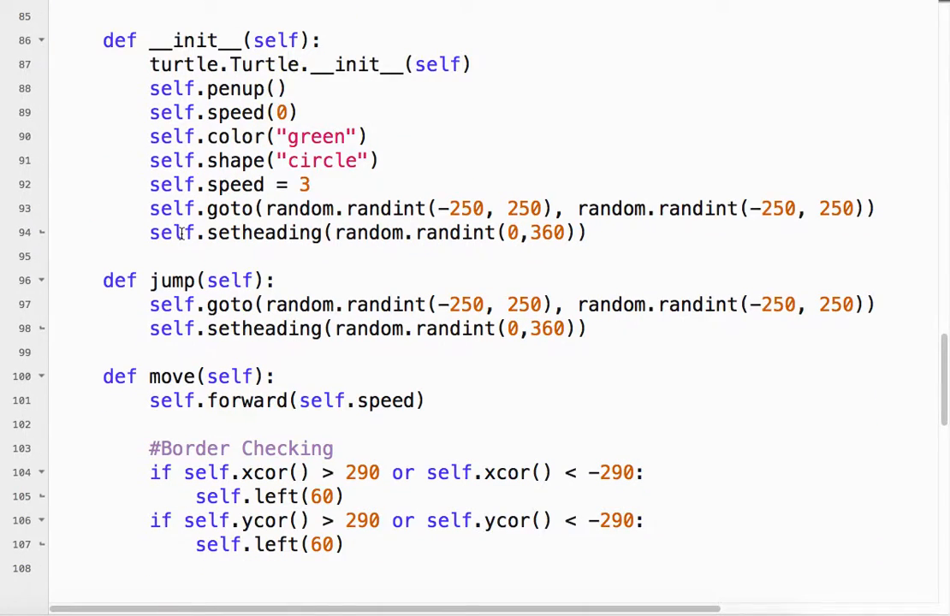
pyautogui.scroll(-3)
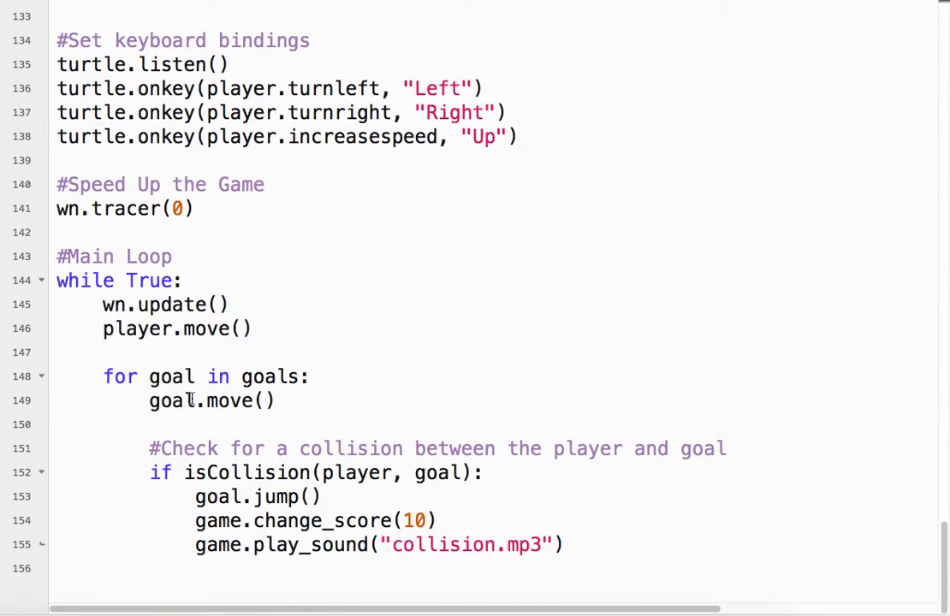
pyautogui.moveTo(606, 462)
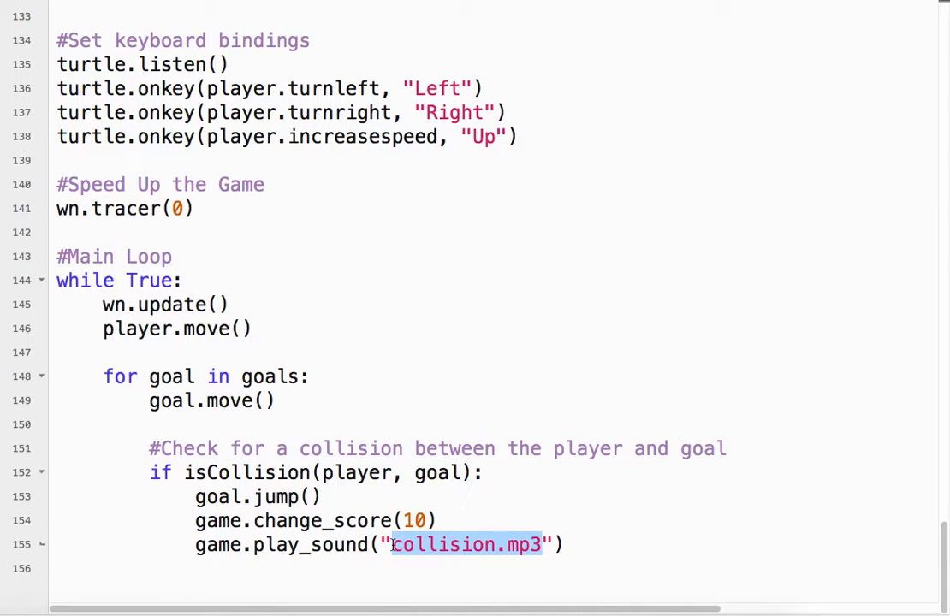
pyautogui.scroll(3)
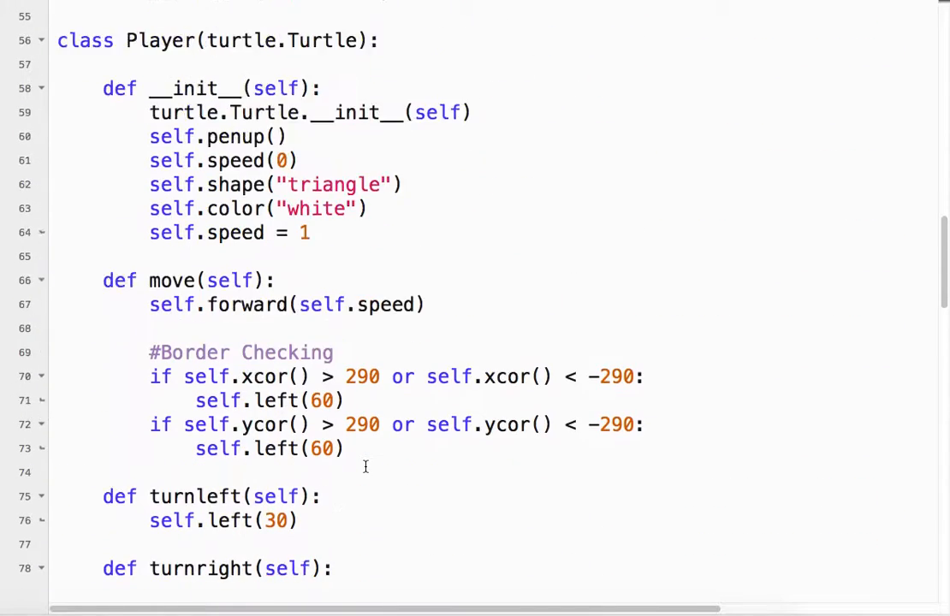
pyautogui.scroll(3)
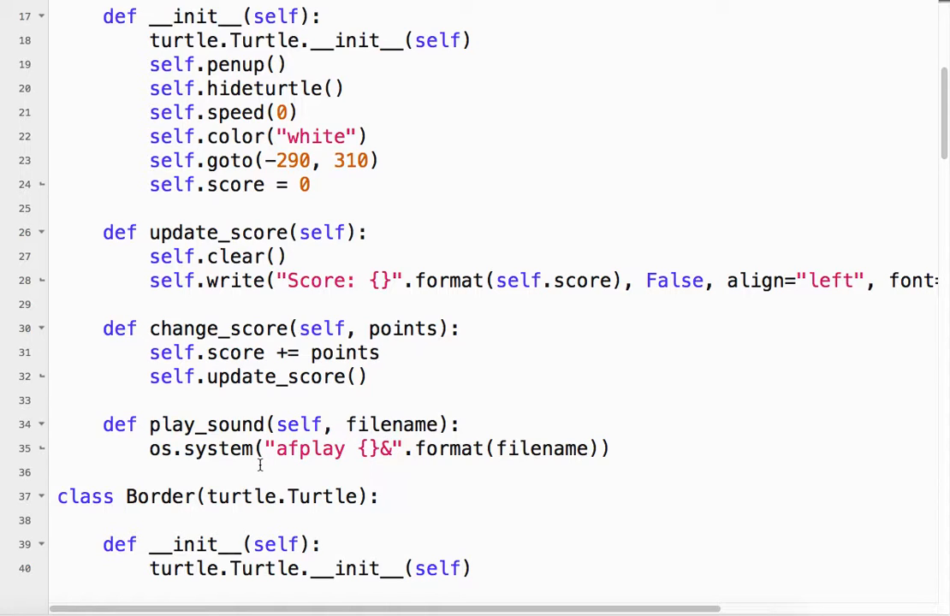
pyautogui.scroll(3)
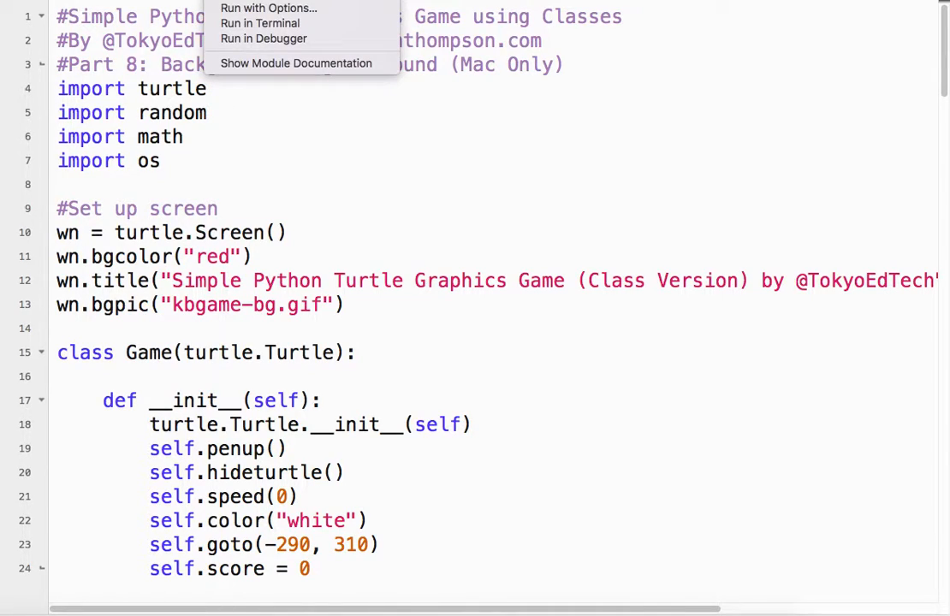
pyautogui.click(259, 23)
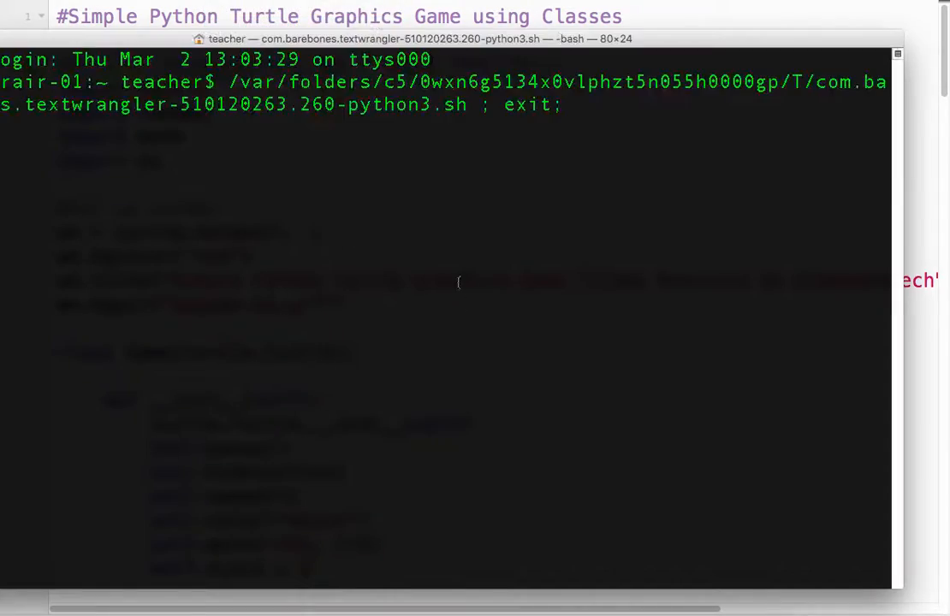